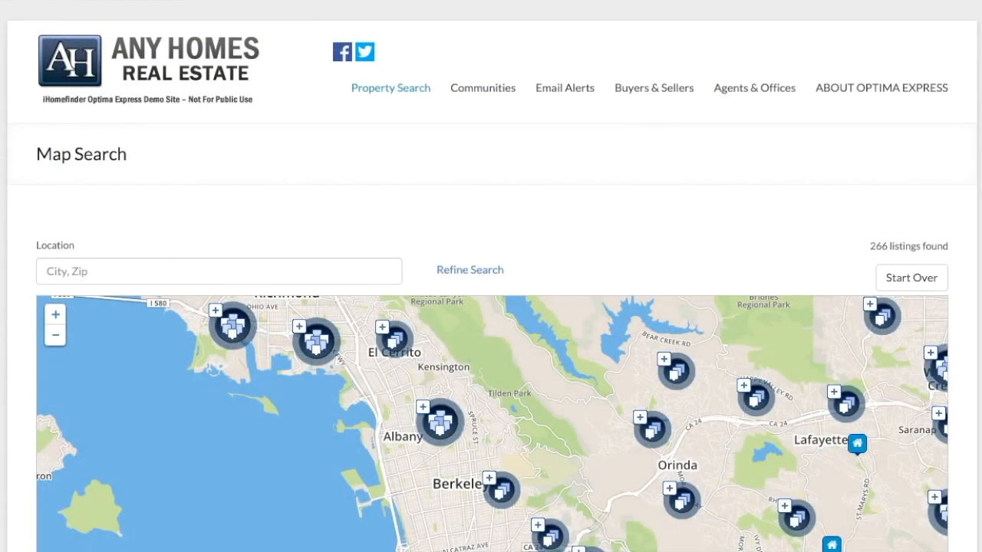
# Zoom the map search into the listing cluster and view the Woodrow Dr listing details
pyautogui.scroll(-3)
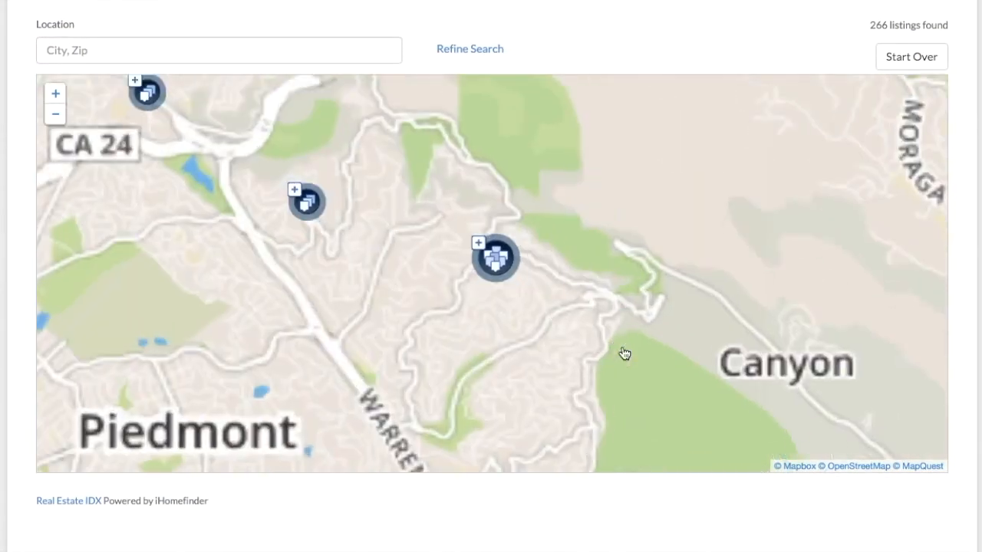
pyautogui.click(496, 257)
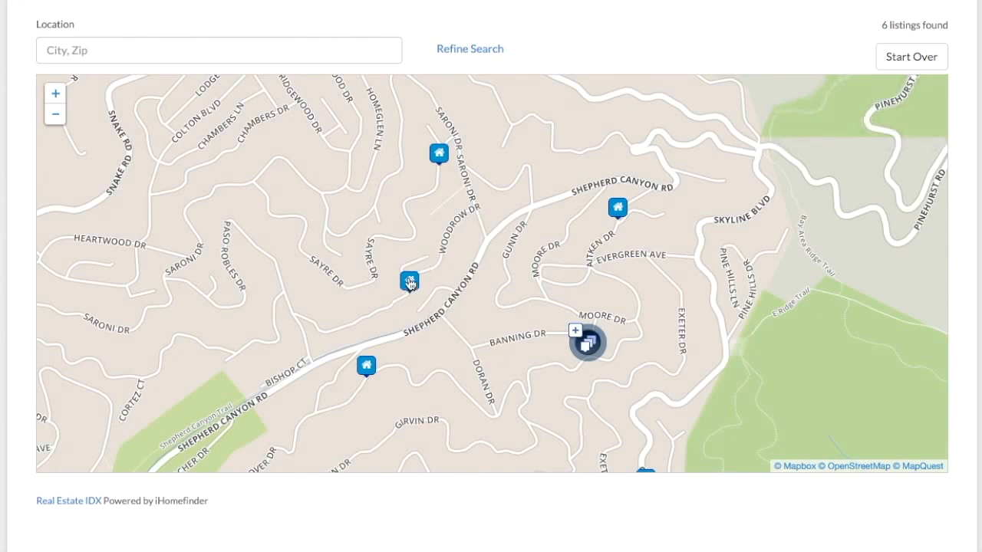
pyautogui.click(407, 279)
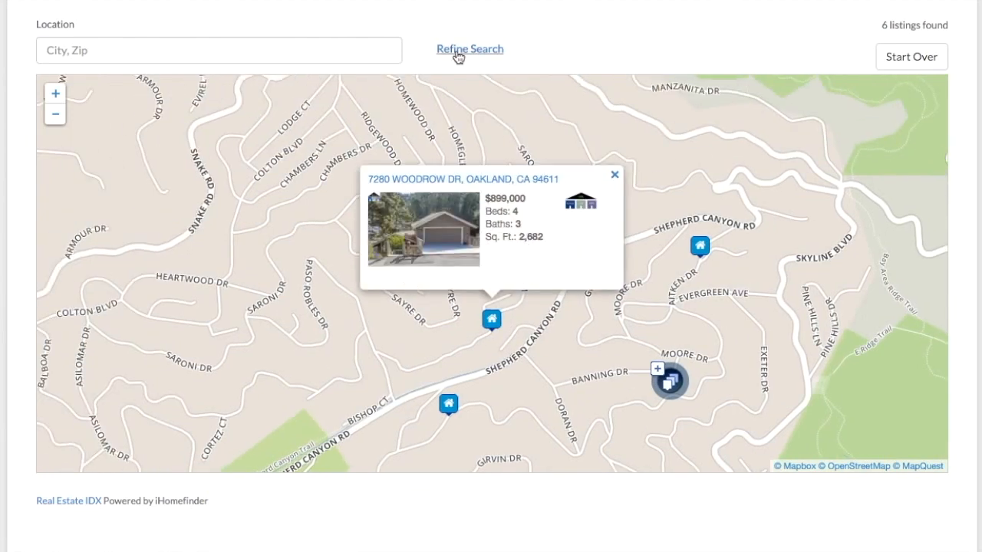
# Open and close the Refine Search filters, then go to the iHomefinder control panel
pyautogui.click(469, 48)
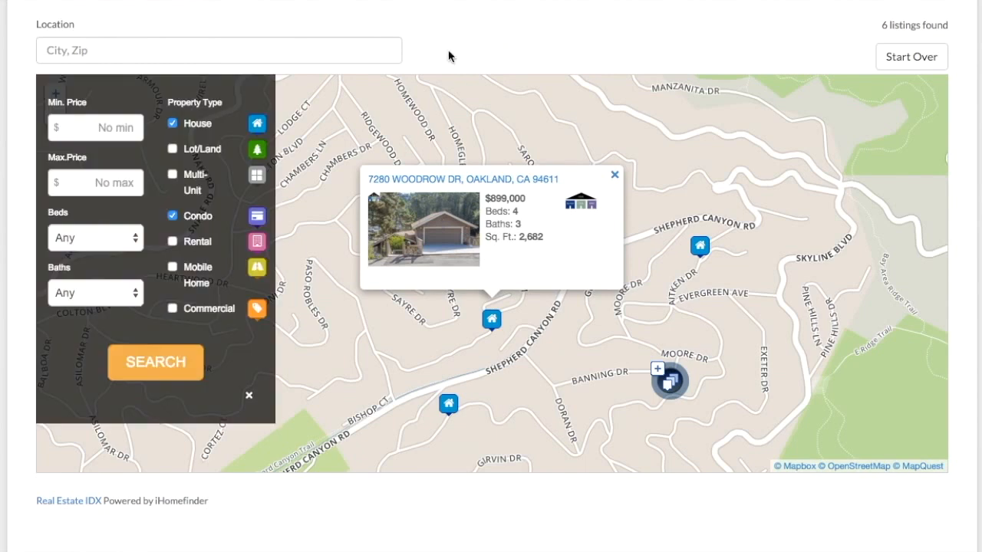
pyautogui.moveTo(125, 259)
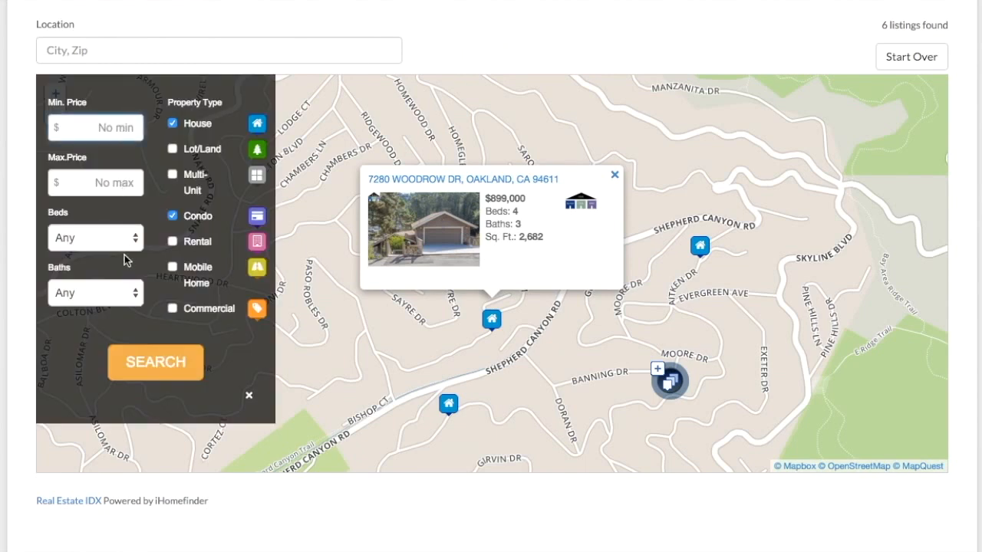
pyautogui.click(248, 395)
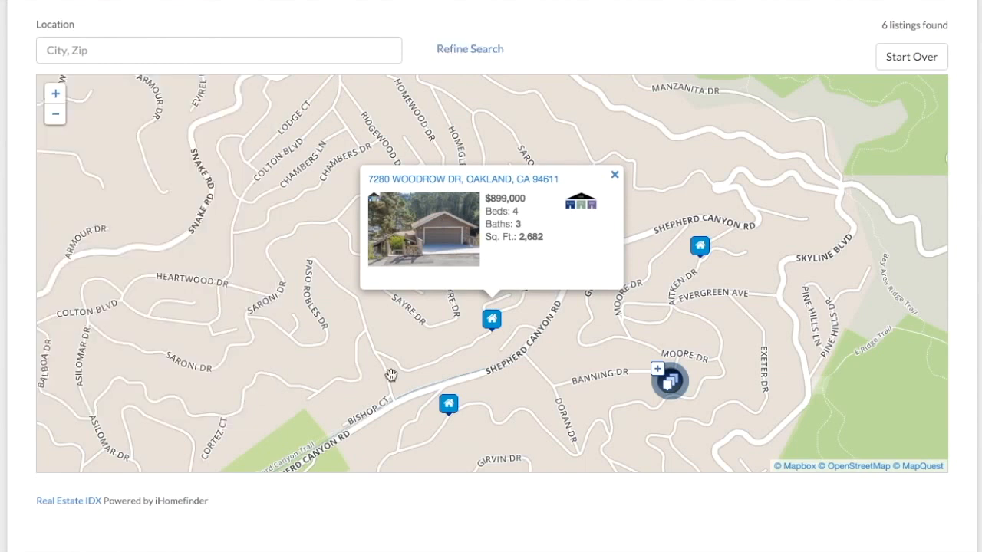
pyautogui.click(614, 175)
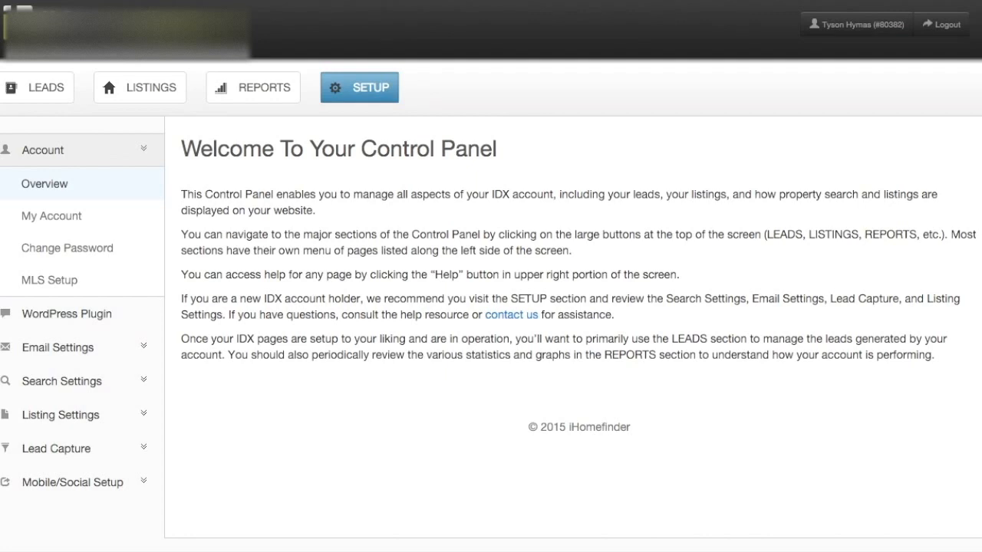
pyautogui.moveTo(276, 214)
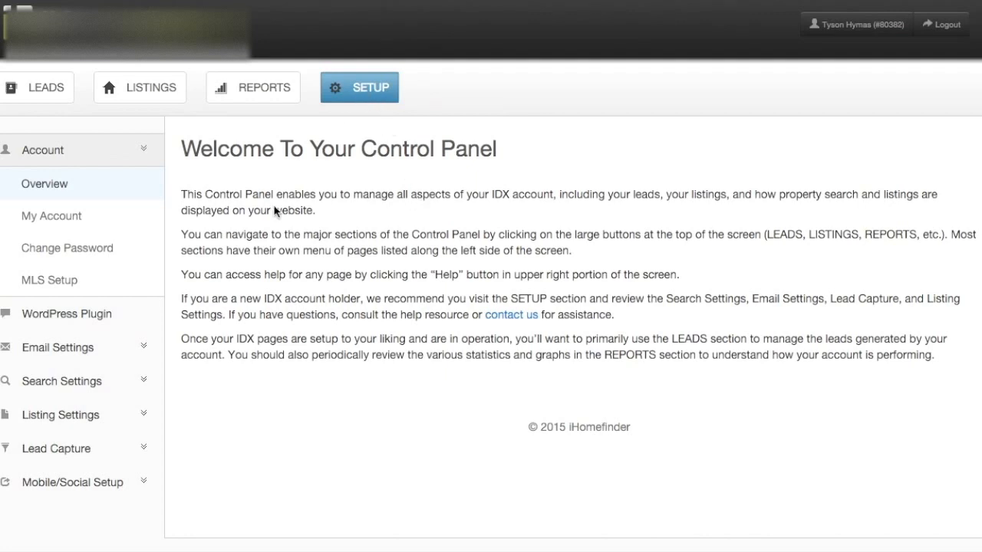
# Under Search Settings, review the default Map Search zoom level in the iHomefinder control panel
pyautogui.click(42, 150)
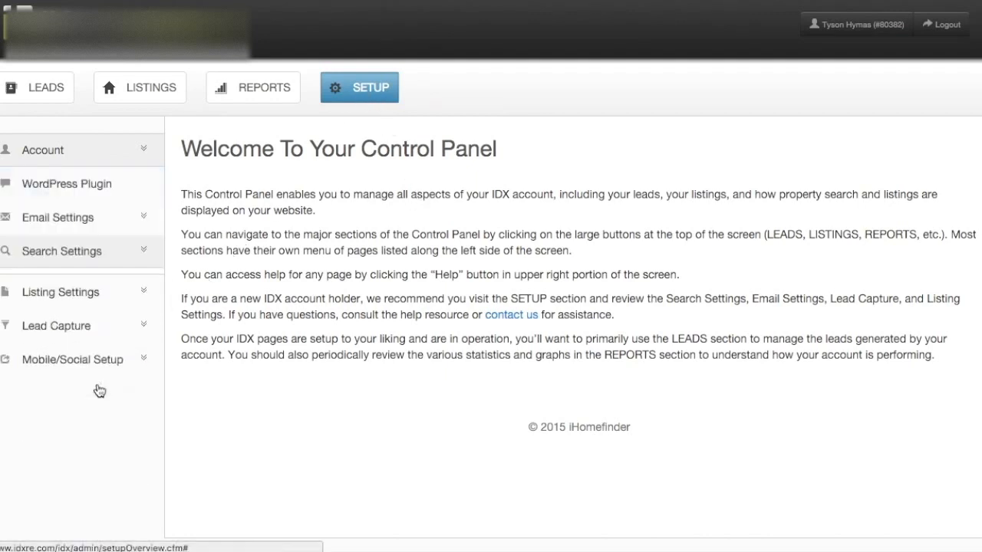
pyautogui.click(61, 251)
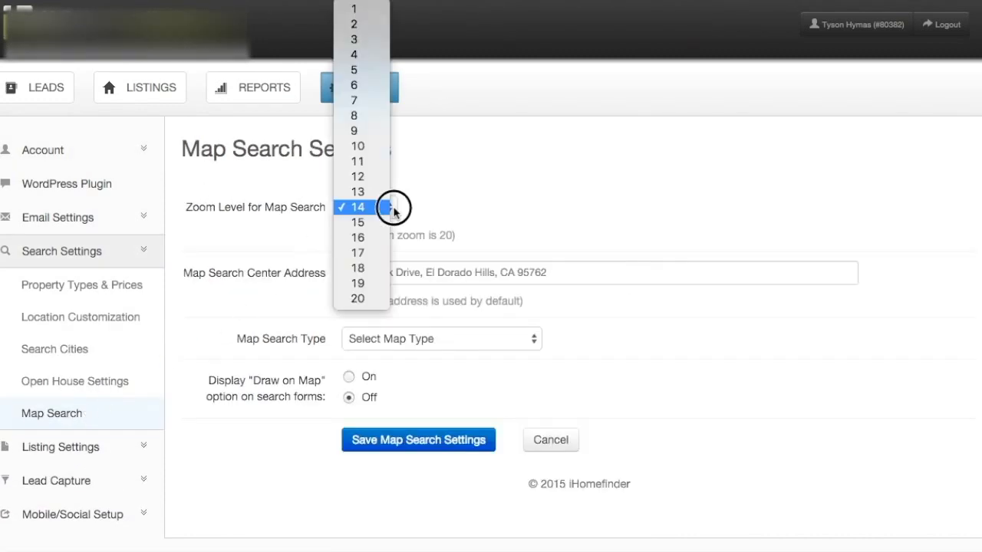
pyautogui.moveTo(361, 191)
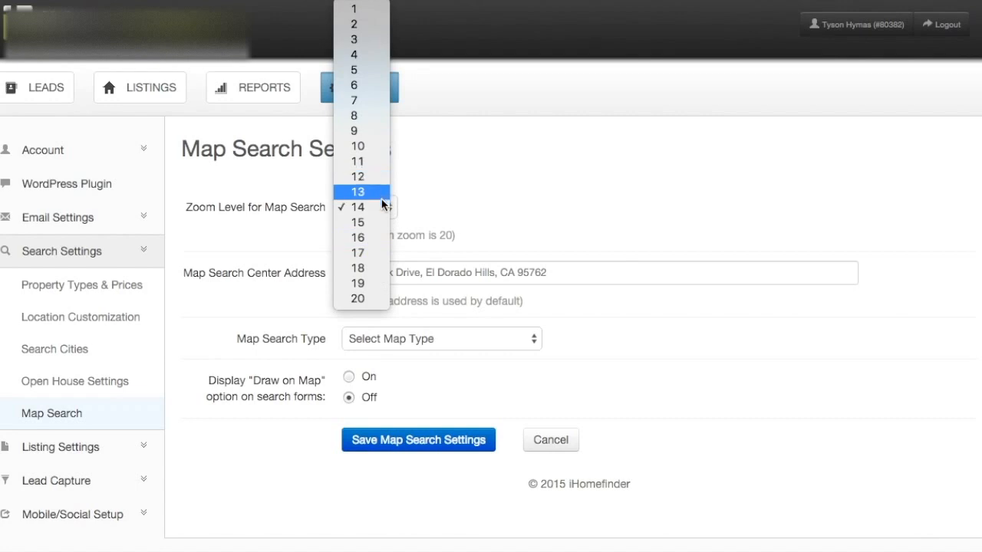
pyautogui.click(359, 207)
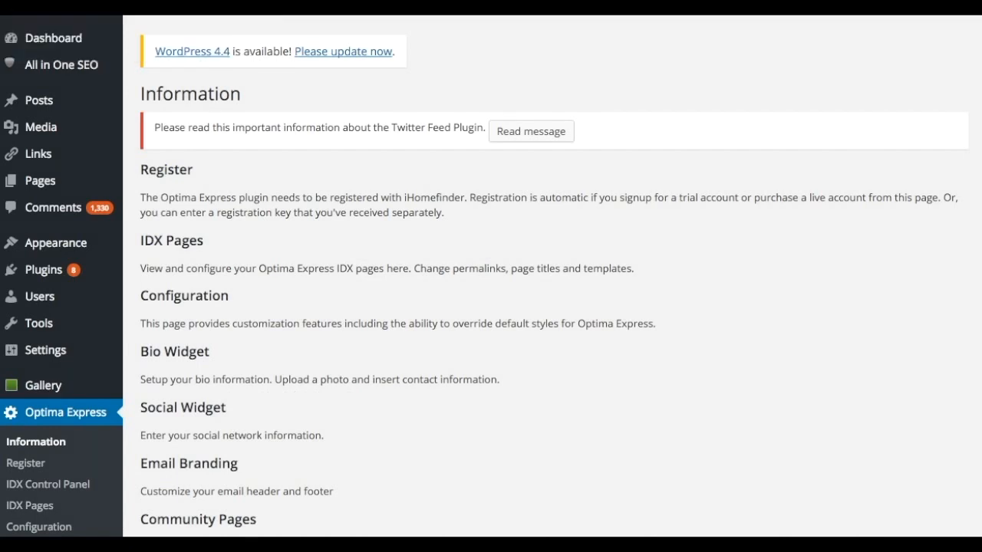
# Open the Alamo page in the WordPress editor and bring up the Optima Express shortcode chooser
pyautogui.click(39, 180)
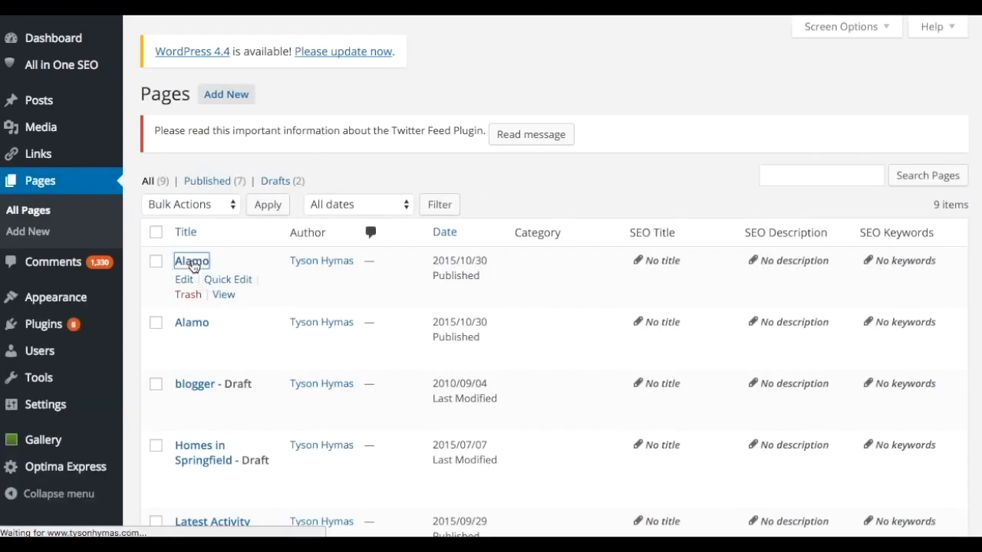
pyautogui.click(191, 261)
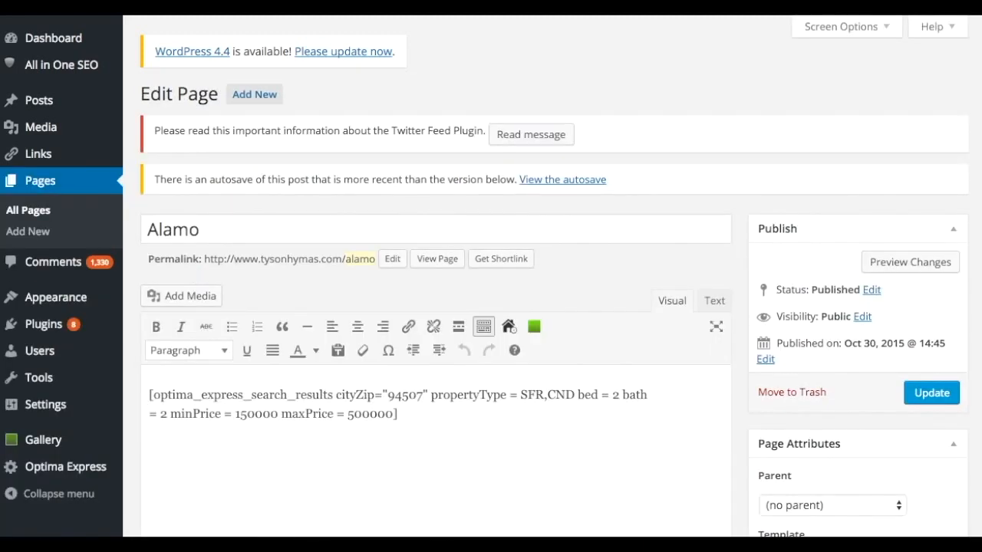
pyautogui.moveTo(672, 305)
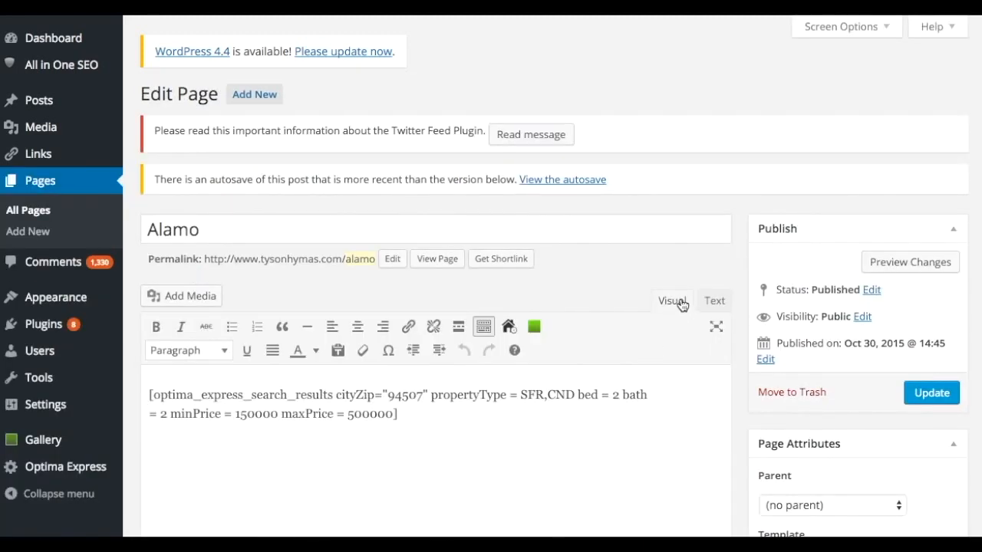
pyautogui.click(533, 325)
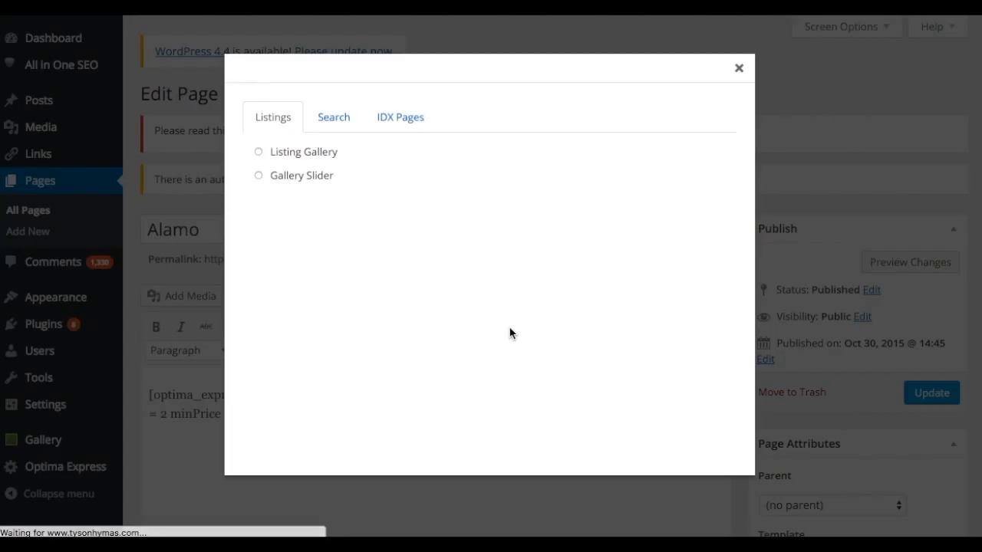
pyautogui.moveTo(348, 136)
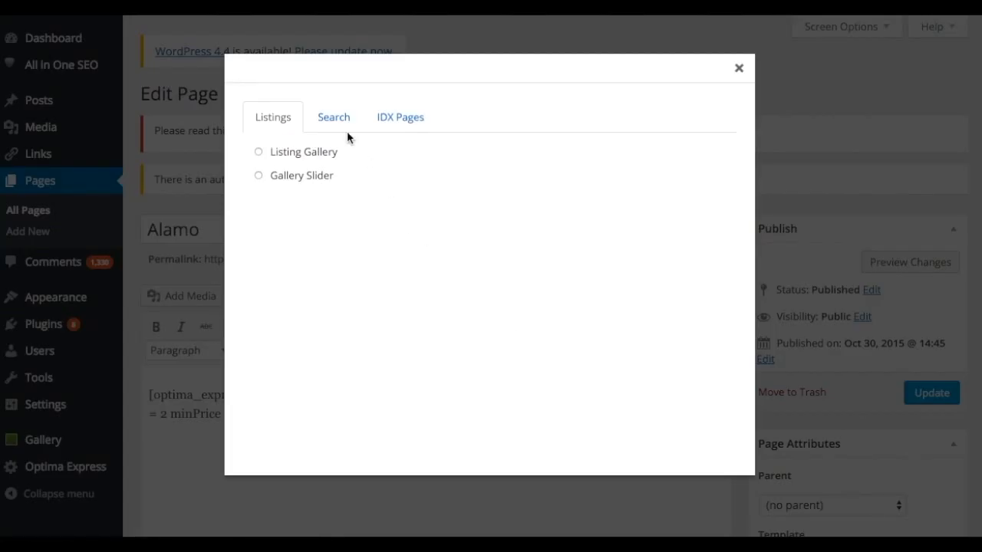
# Choose the Map Search shortcode and enter 94611 as its center address
pyautogui.click(333, 116)
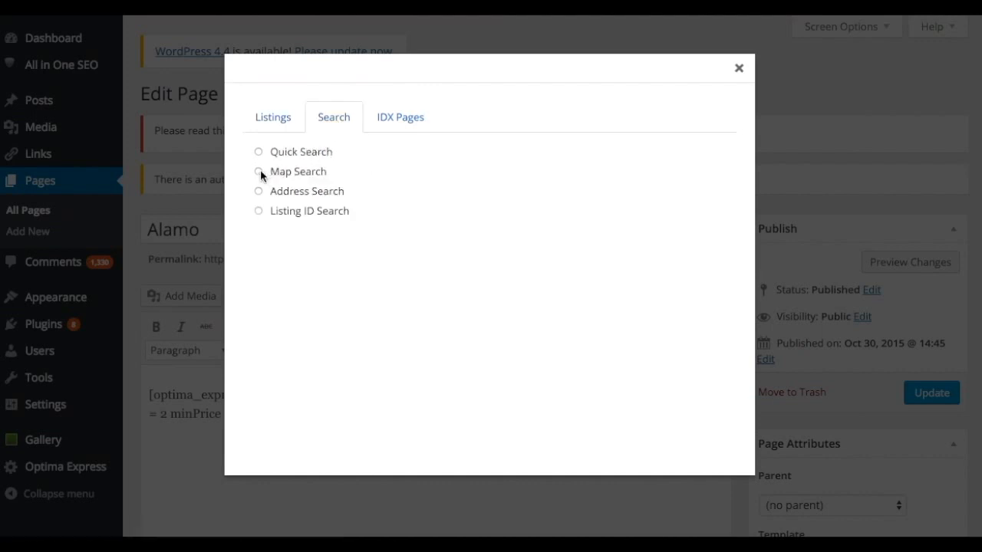
pyautogui.click(258, 171)
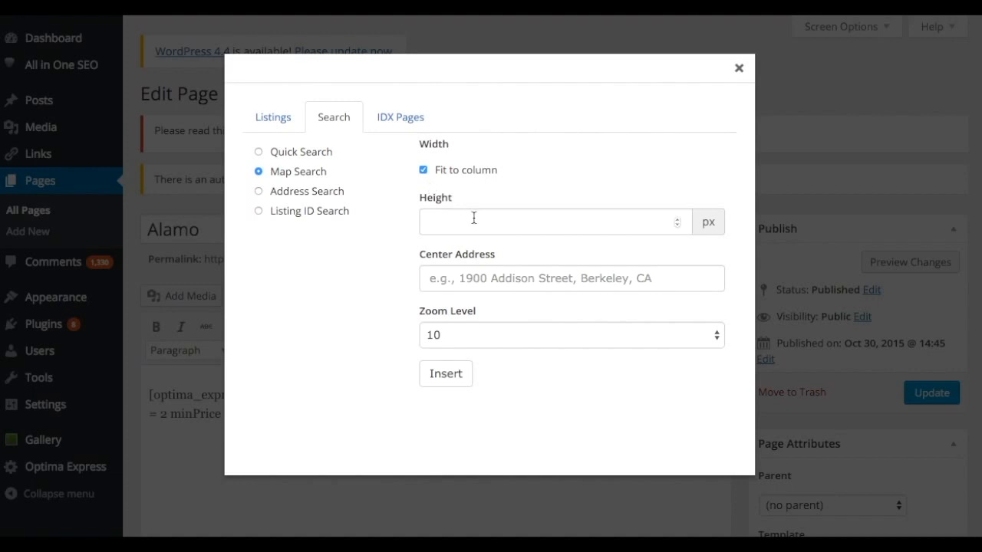
pyautogui.moveTo(479, 297)
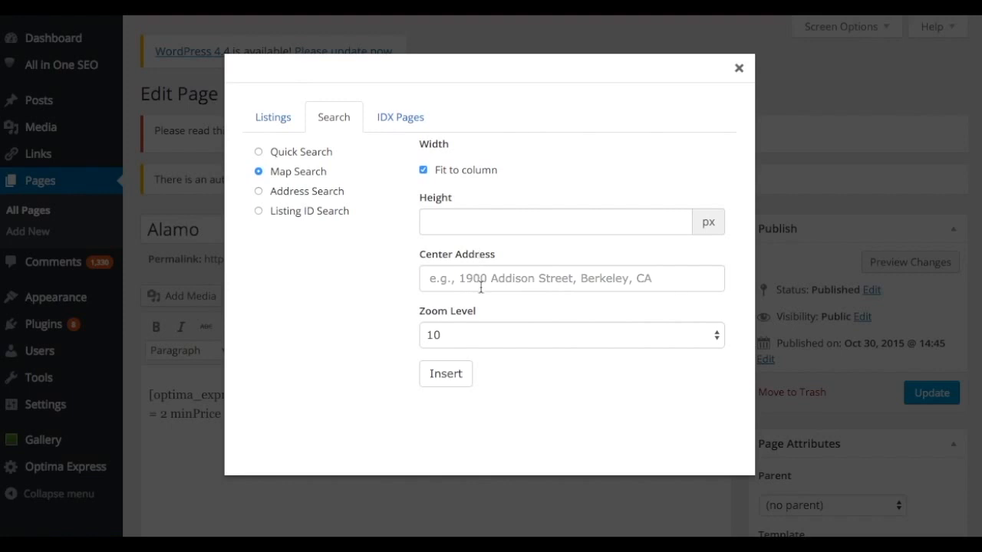
pyautogui.click(570, 278)
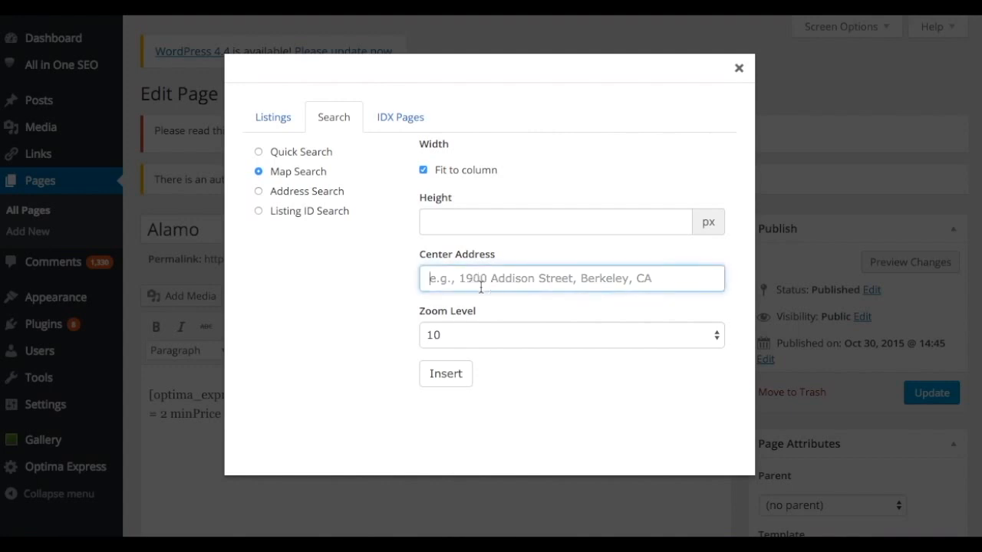
pyautogui.write('94611')
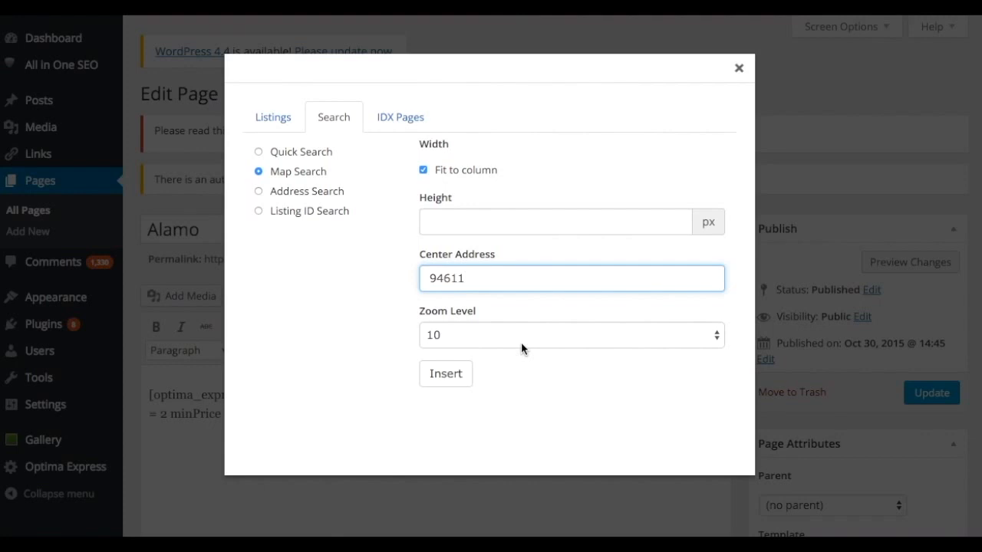
pyautogui.moveTo(457, 373)
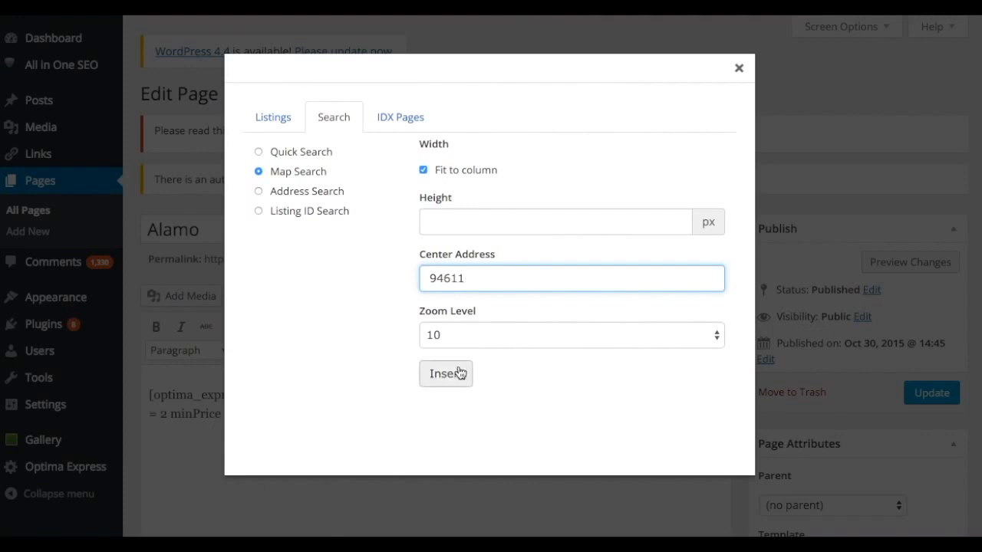
# Insert the 94611 map search shortcode and preview the page's map, zooming in
pyautogui.click(445, 374)
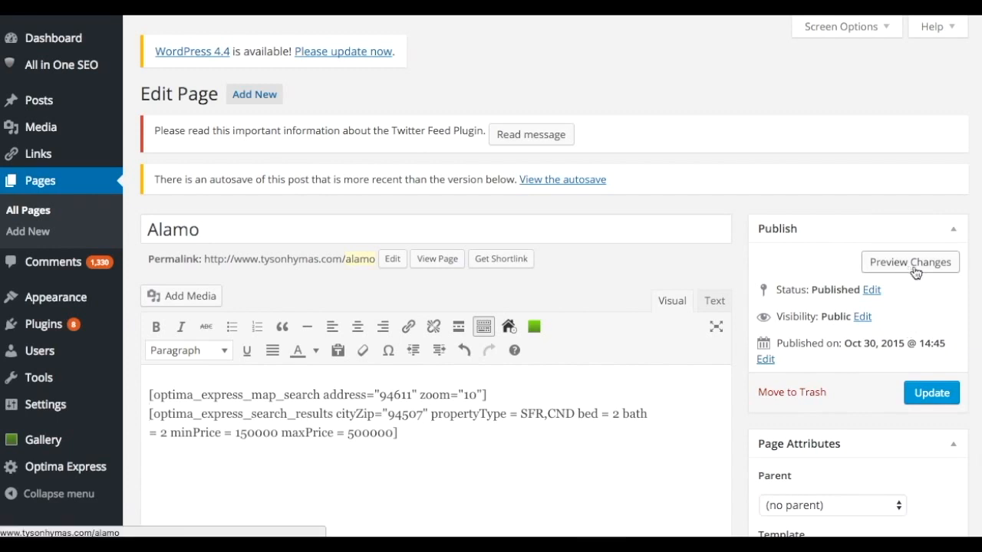
pyautogui.click(909, 261)
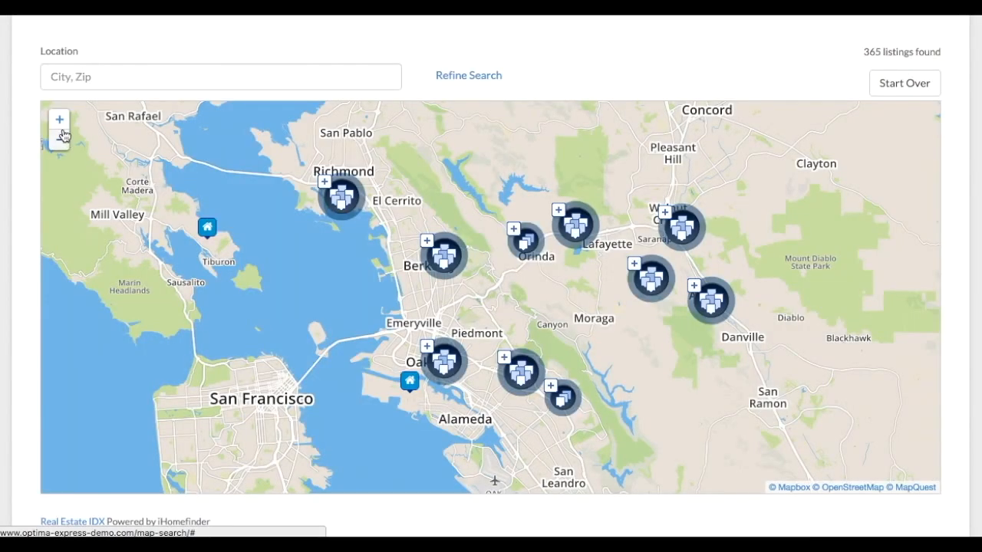
pyautogui.click(59, 119)
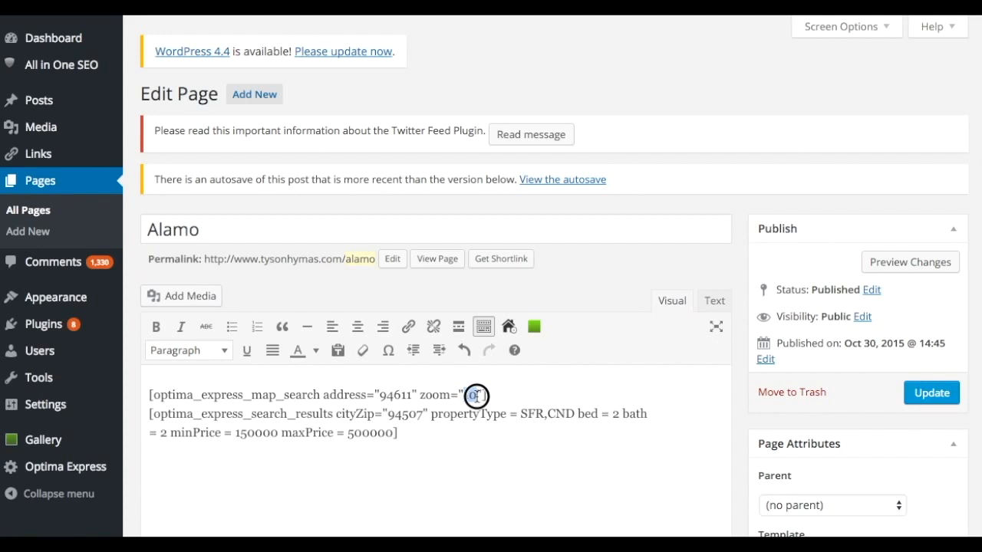
# Set the shortcode zoom to 8 and update the Alamo page
pyautogui.write('8')
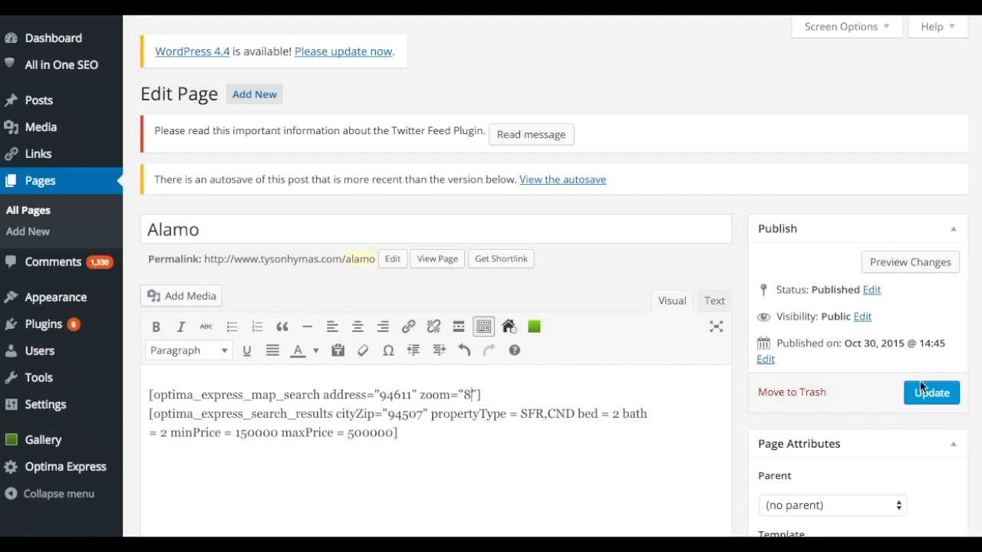
pyautogui.moveTo(942, 406)
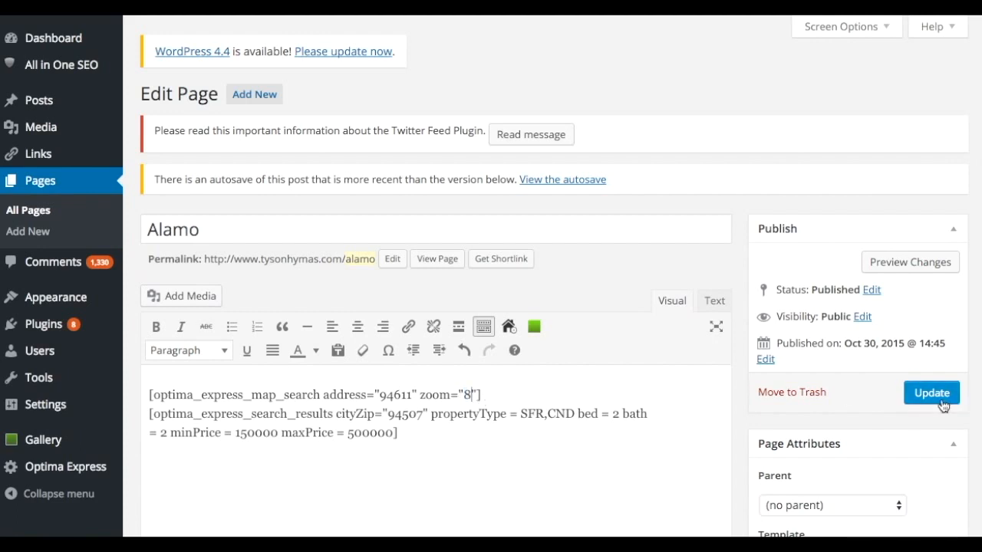
pyautogui.click(931, 392)
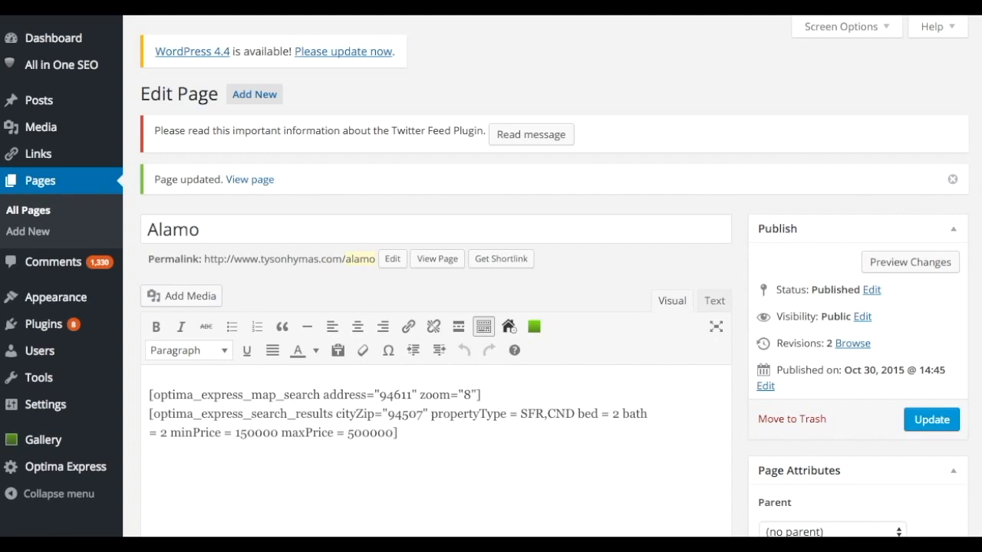